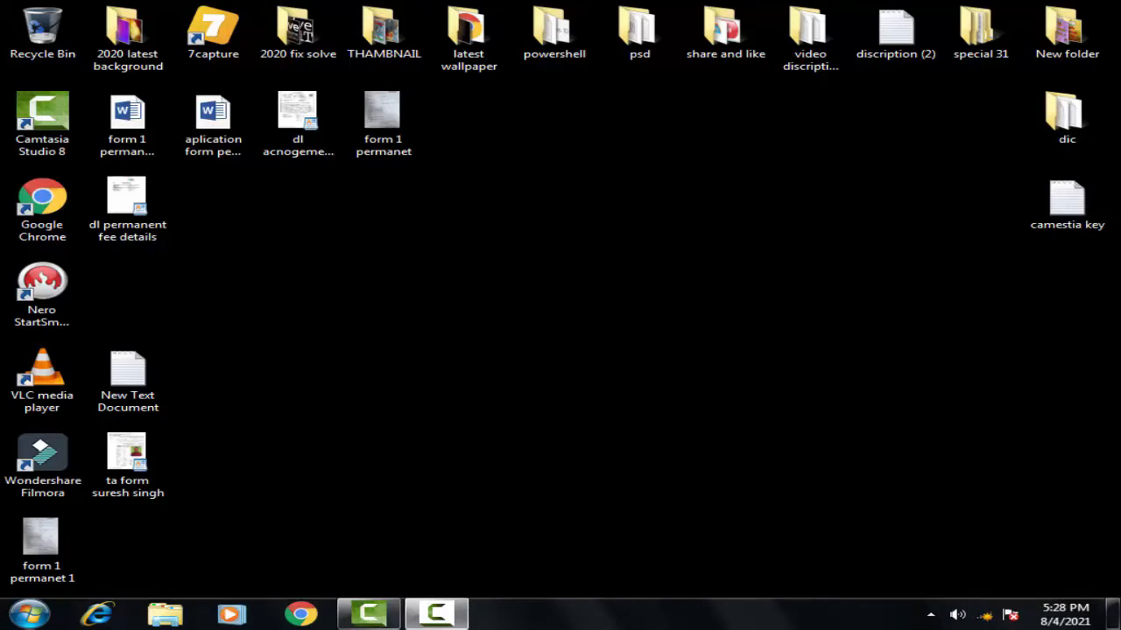
pyautogui.moveTo(574, 613)
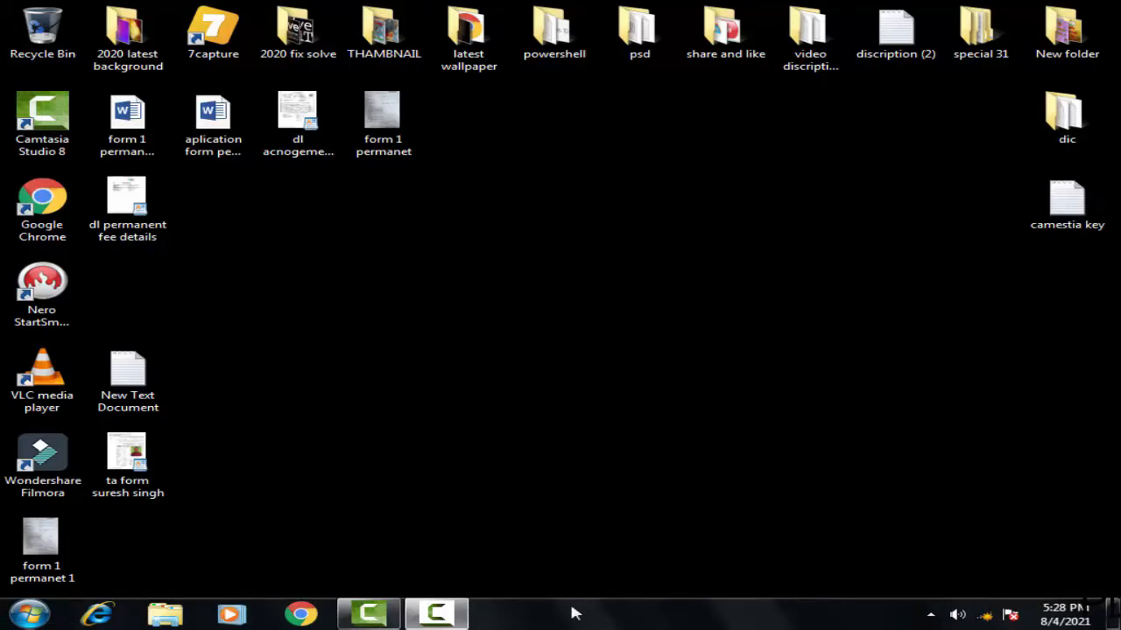
# Open the Windows 7 Start menu.
pyautogui.click(26, 613)
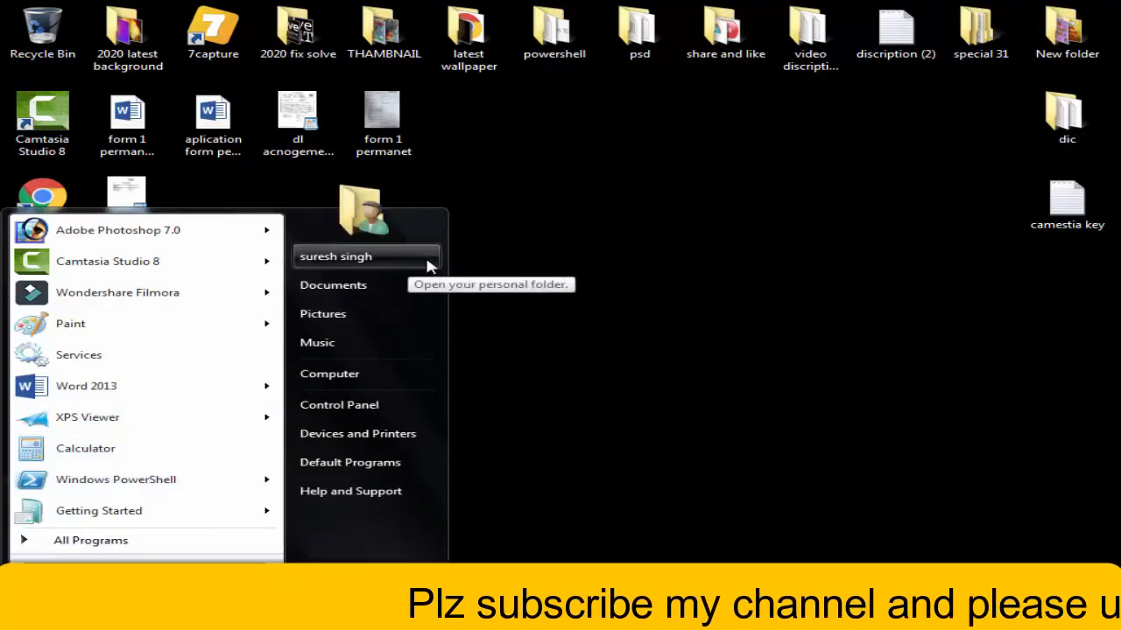
pyautogui.moveTo(333, 284)
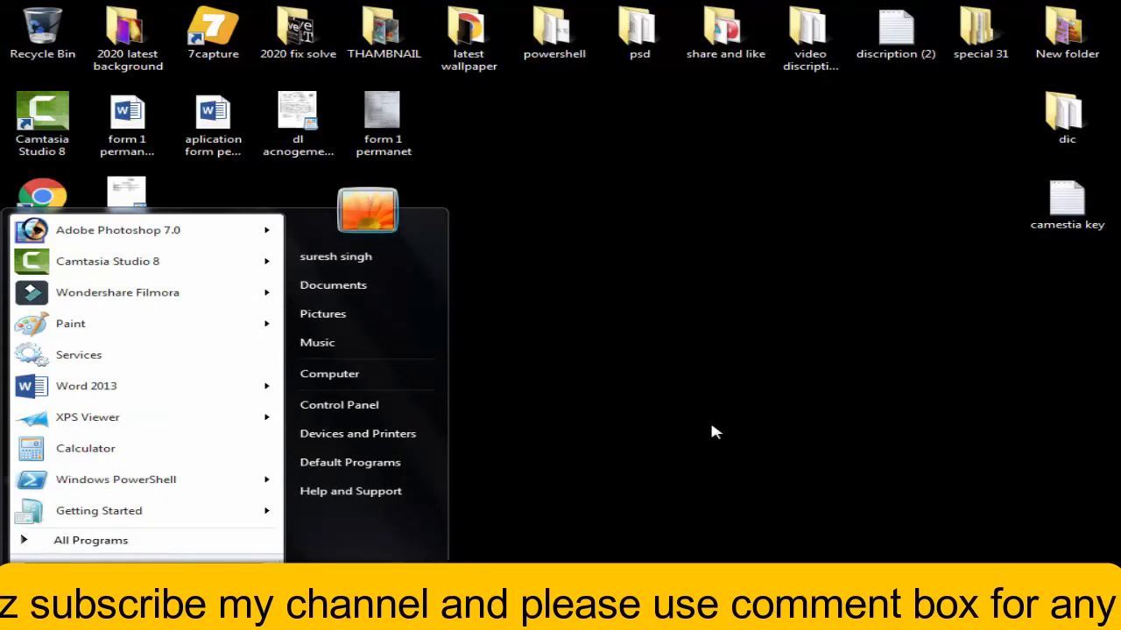
pyautogui.moveTo(932, 394)
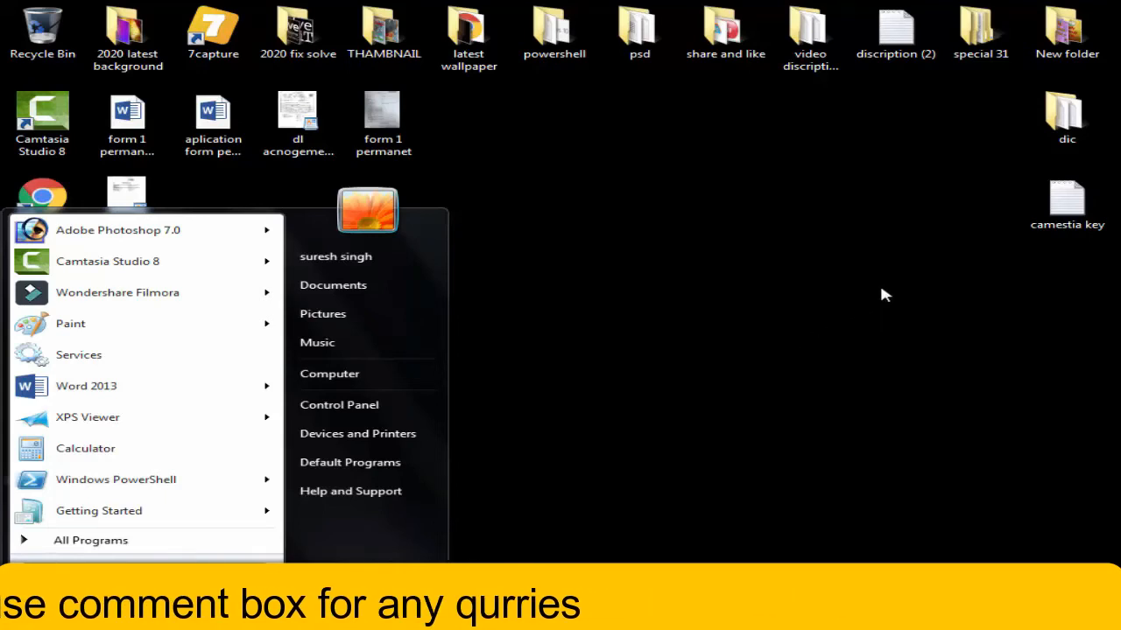
pyautogui.moveTo(649, 368)
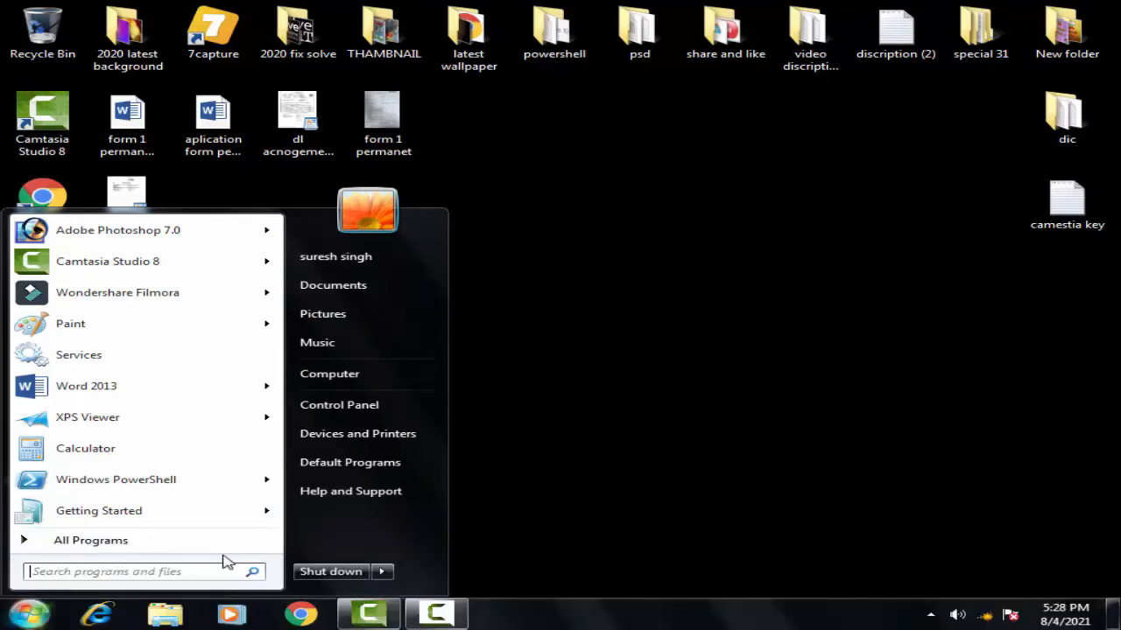
# Search the Start menu for 'cmd' and run it as administrator.
pyautogui.write('cmd')
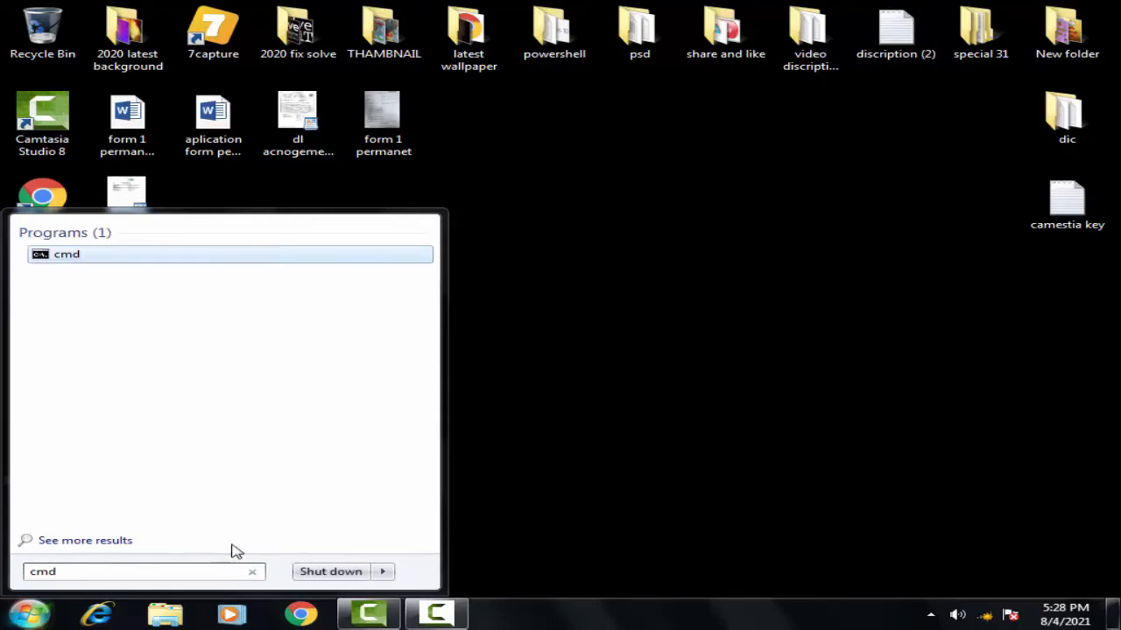
pyautogui.rightClick(68, 254)
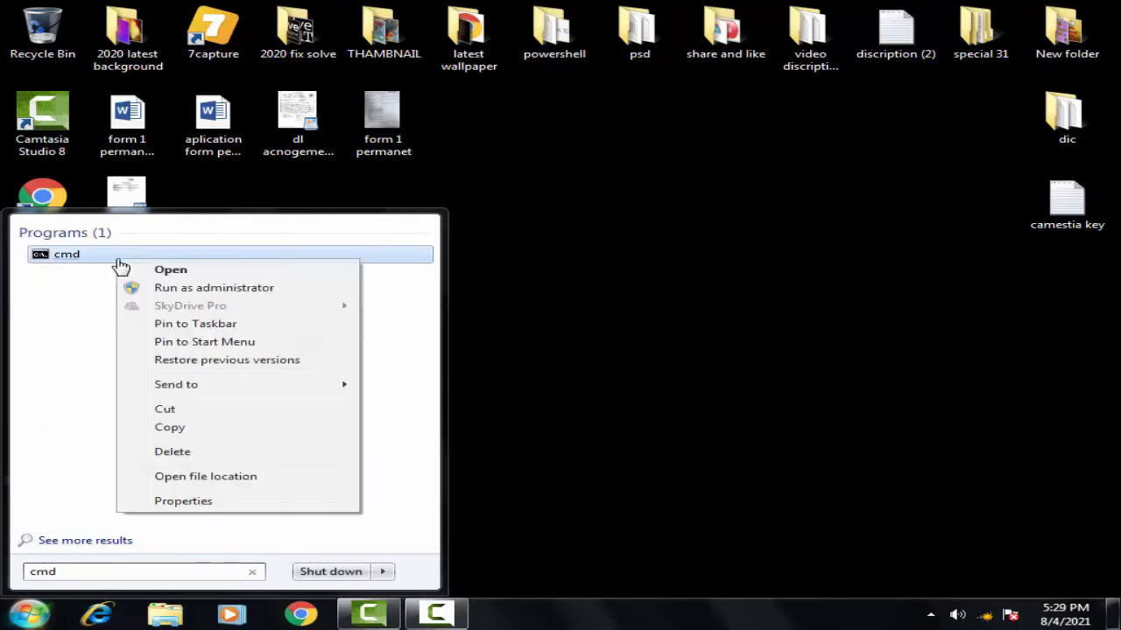
pyautogui.moveTo(213, 287)
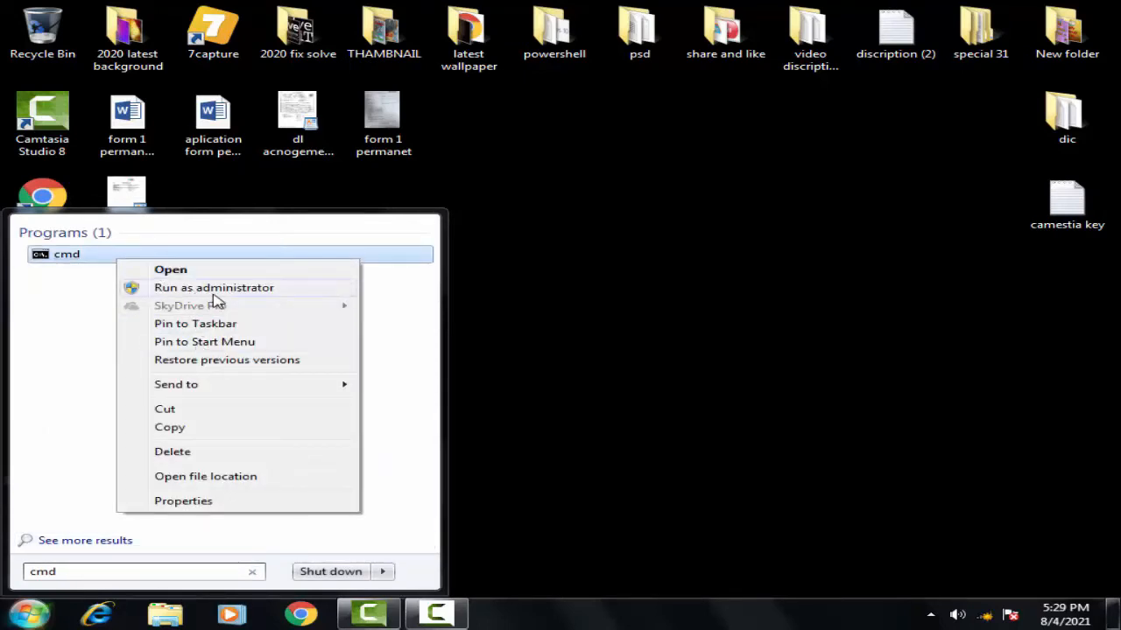
pyautogui.click(218, 301)
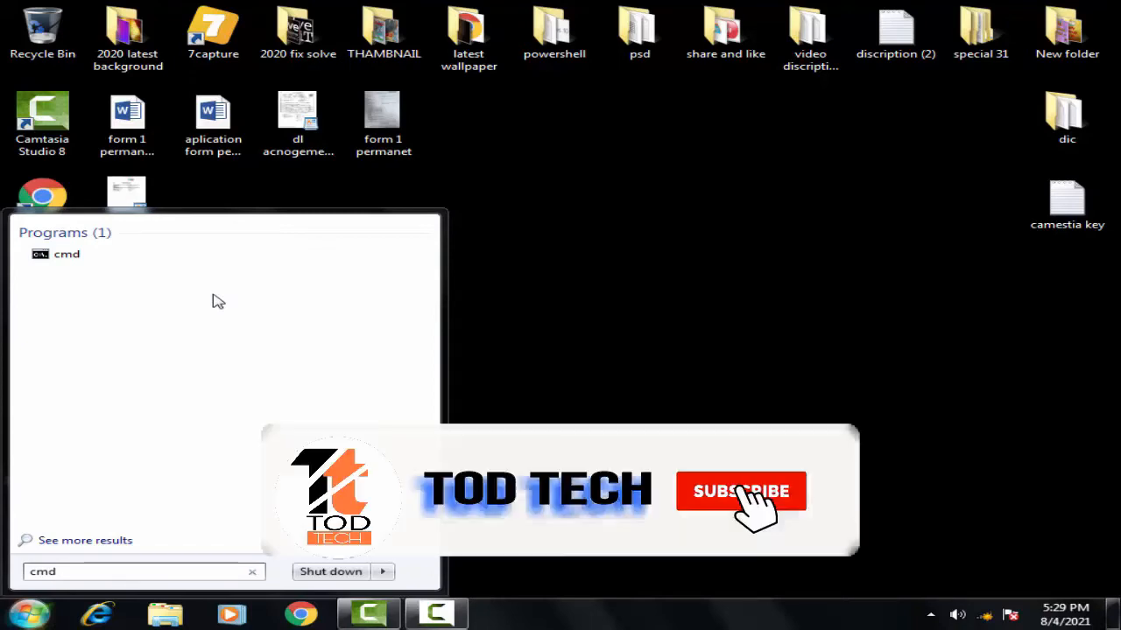
# Approve the UAC prompt and start 'sfc /scannow' in the elevated Command Prompt.
pyautogui.click(67, 254)
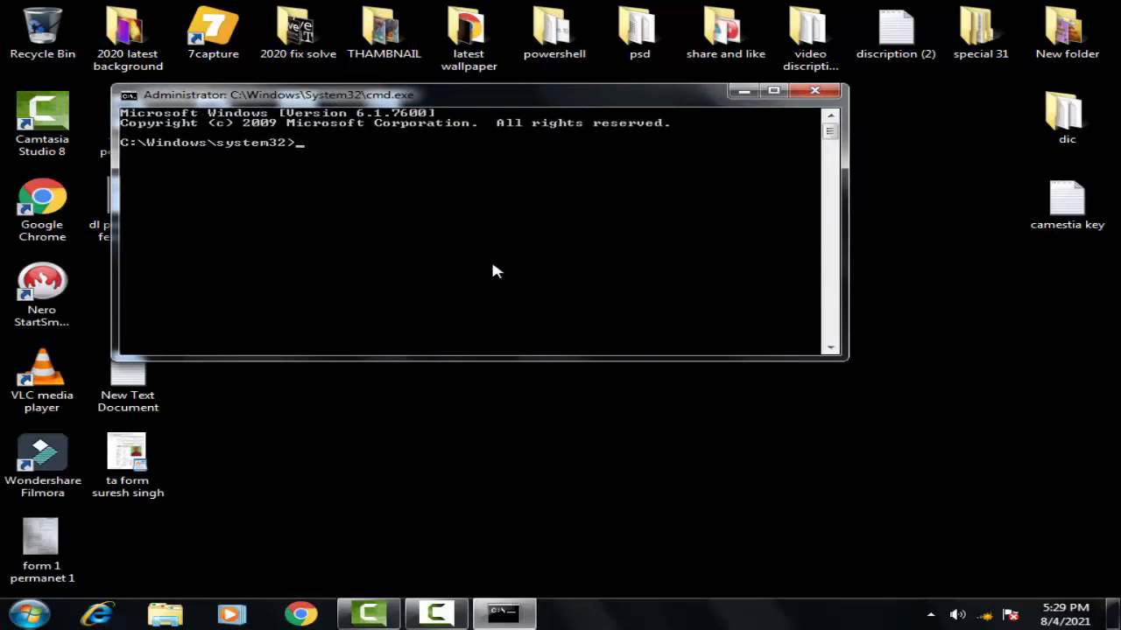
pyautogui.write('sf')
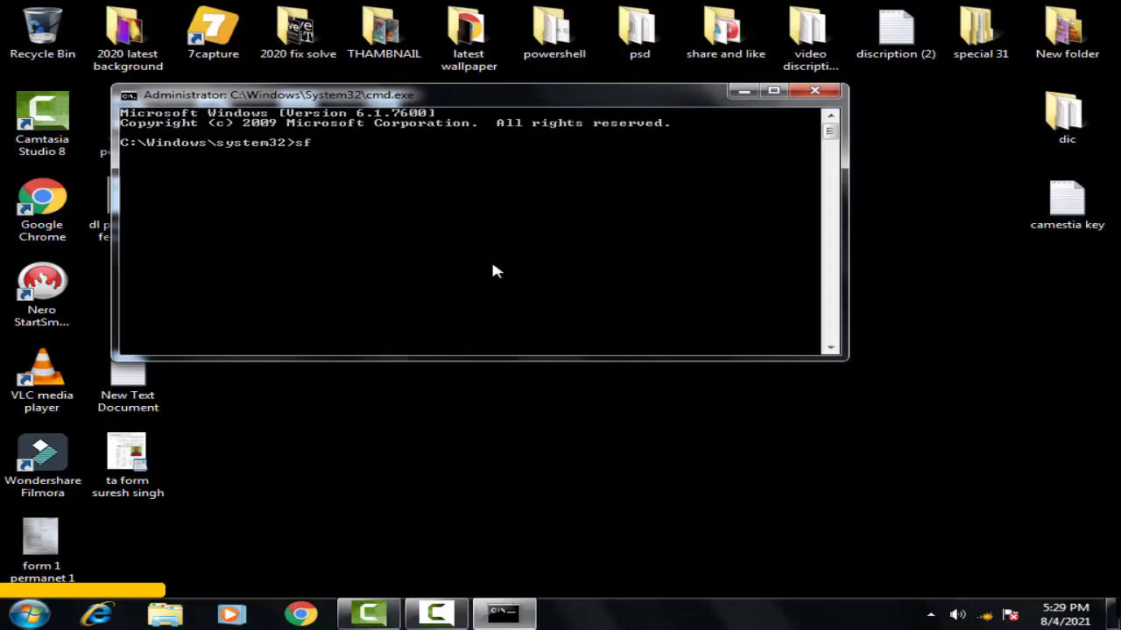
pyautogui.write('c')
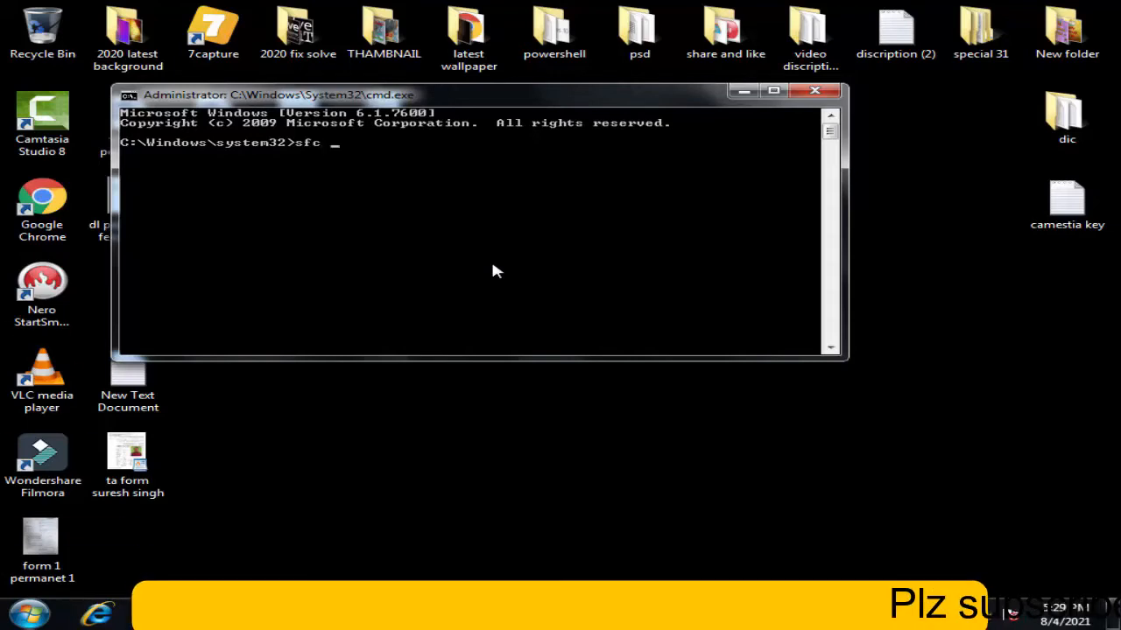
pyautogui.write('/scannow')
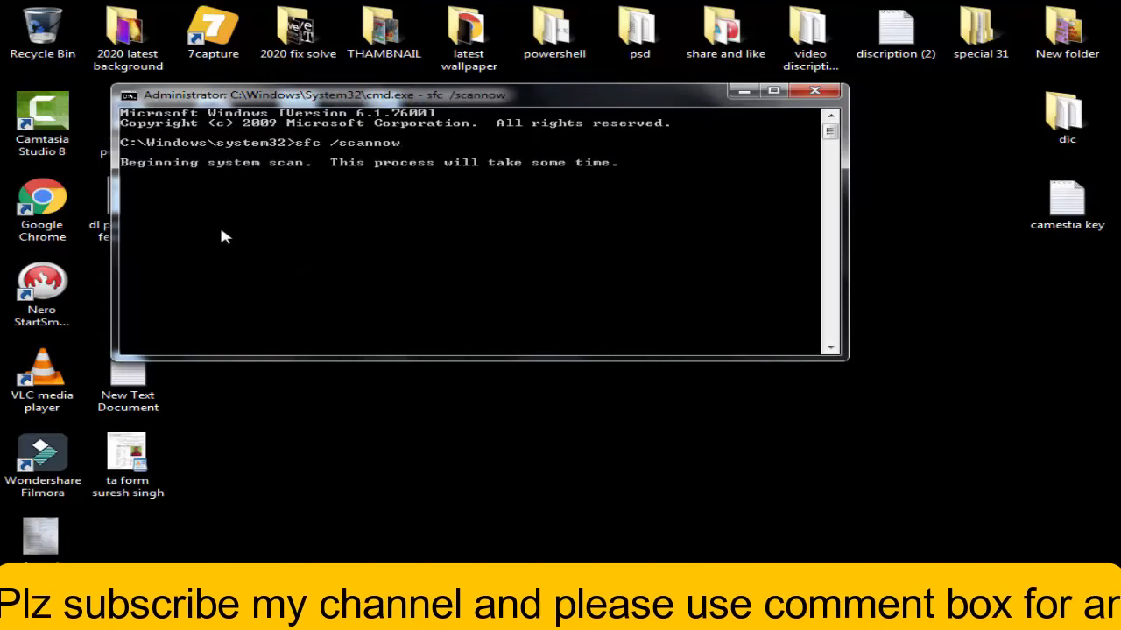
pyautogui.moveTo(449, 207)
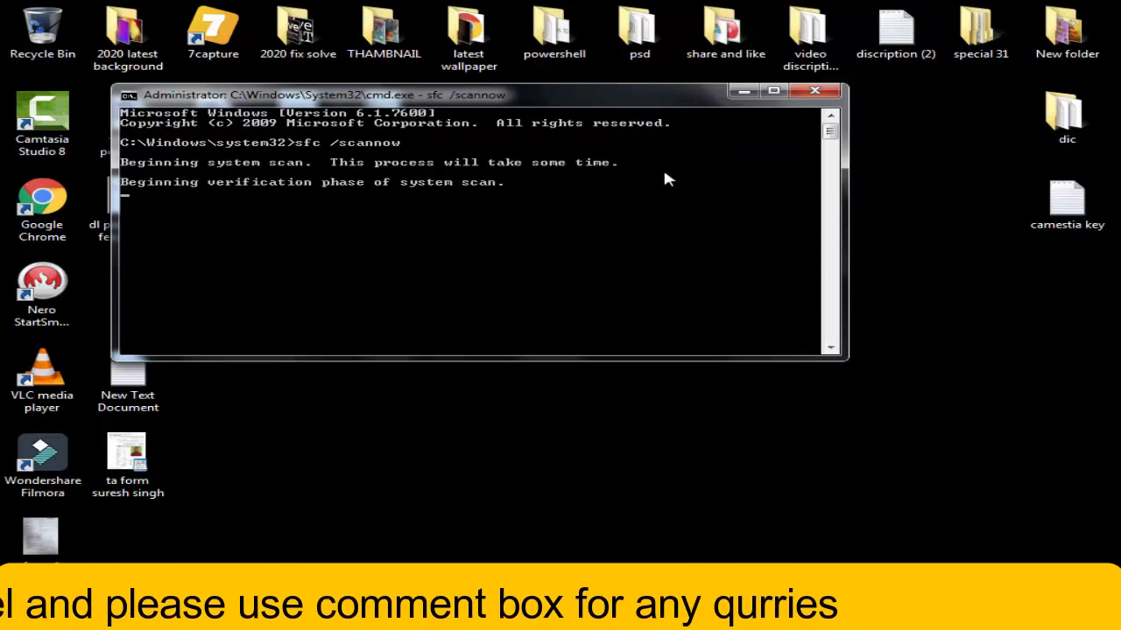
pyautogui.moveTo(524, 224)
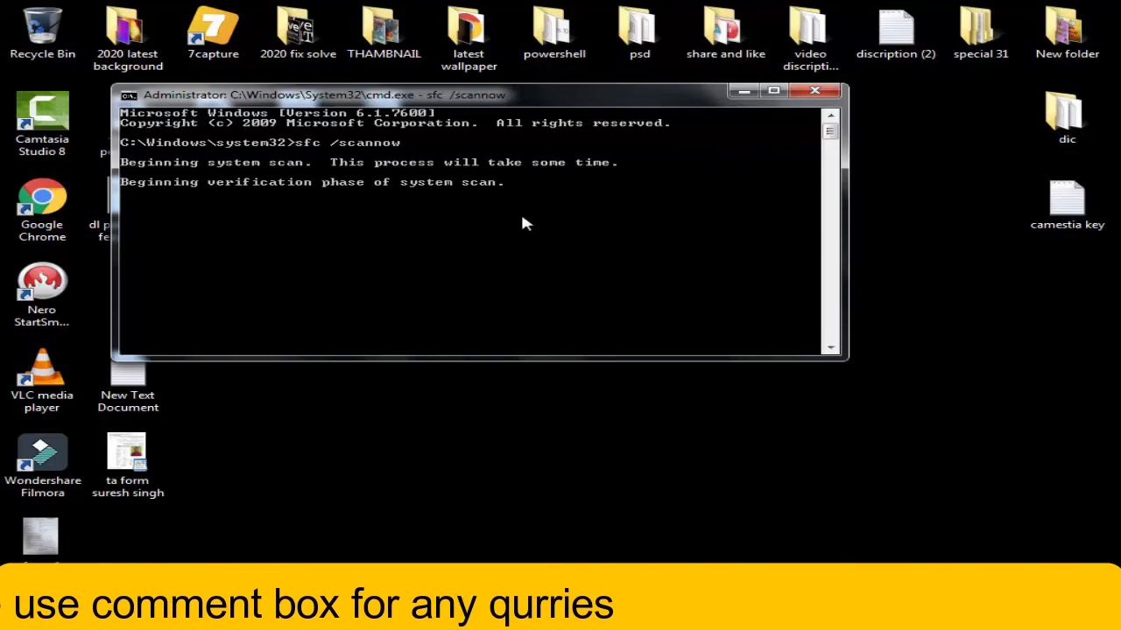
pyautogui.moveTo(534, 221)
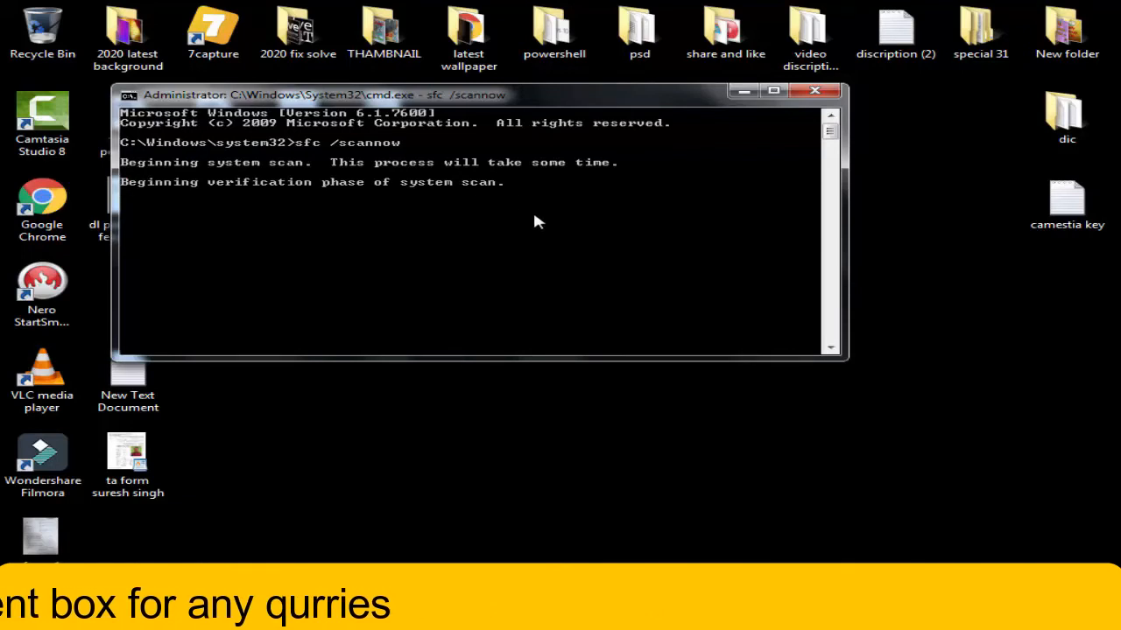
pyautogui.moveTo(676, 188)
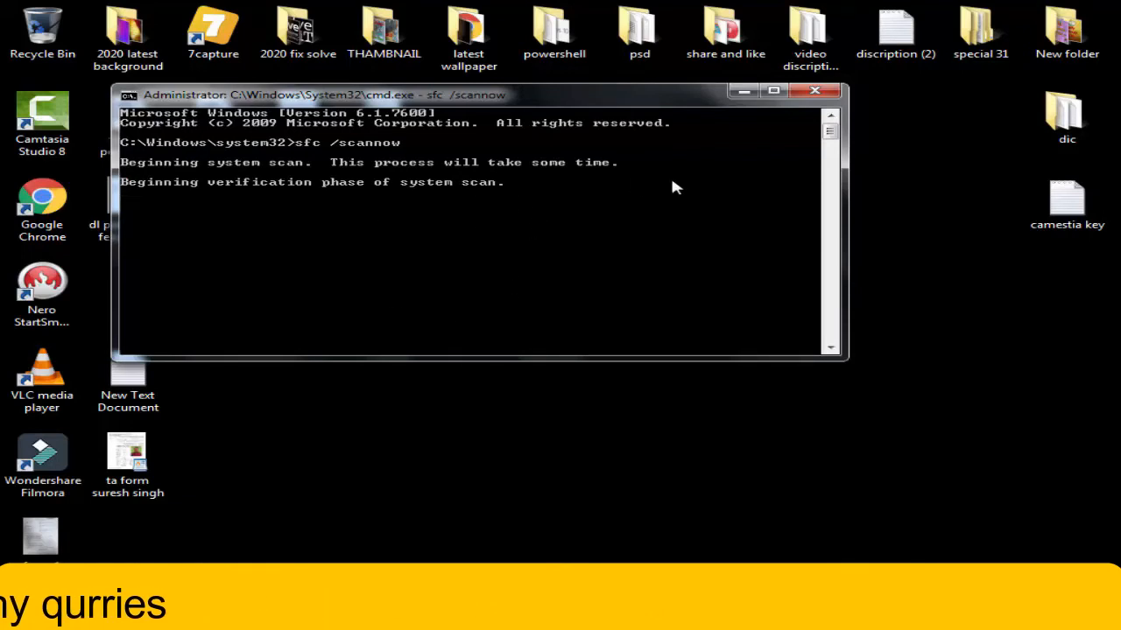